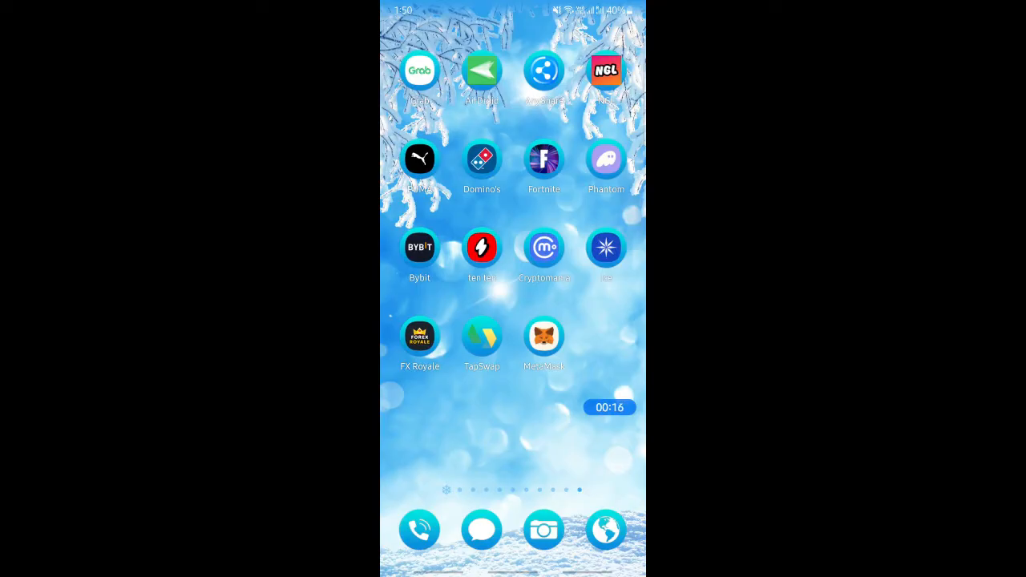
Launch the Bybit exchange app from the Android home screen.
left_click(419, 247)
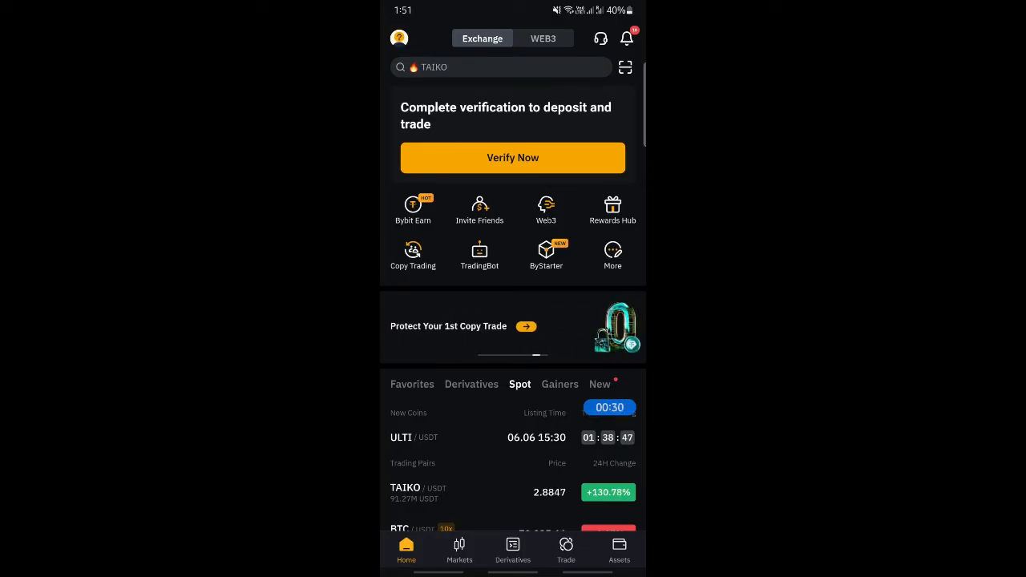
Start a crypto withdrawal to reach the coin list scrolled to U.
left_click(619, 550)
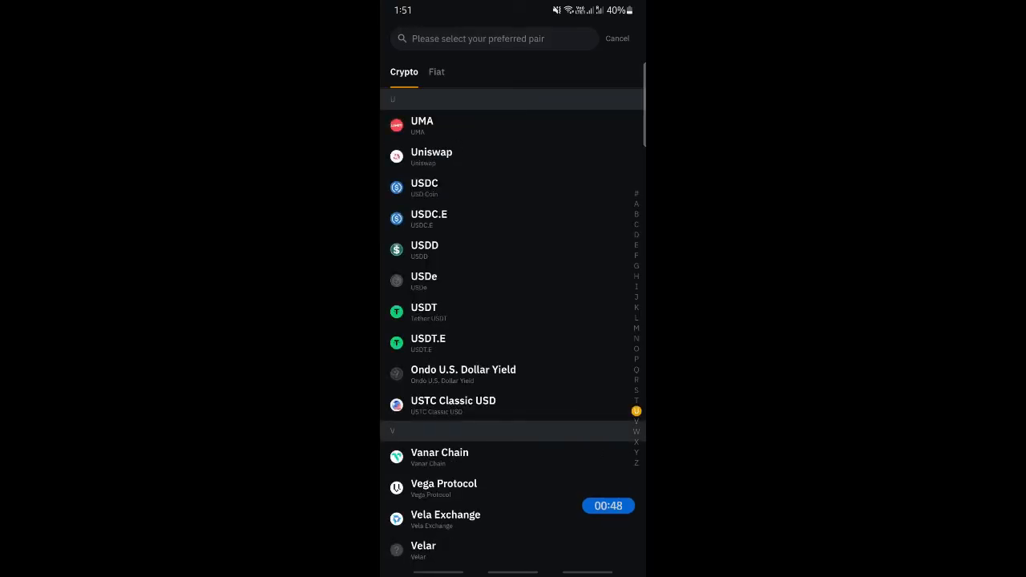
Pick USDT from the coin list to open its On-Chain Withdraw form.
left_click(423, 313)
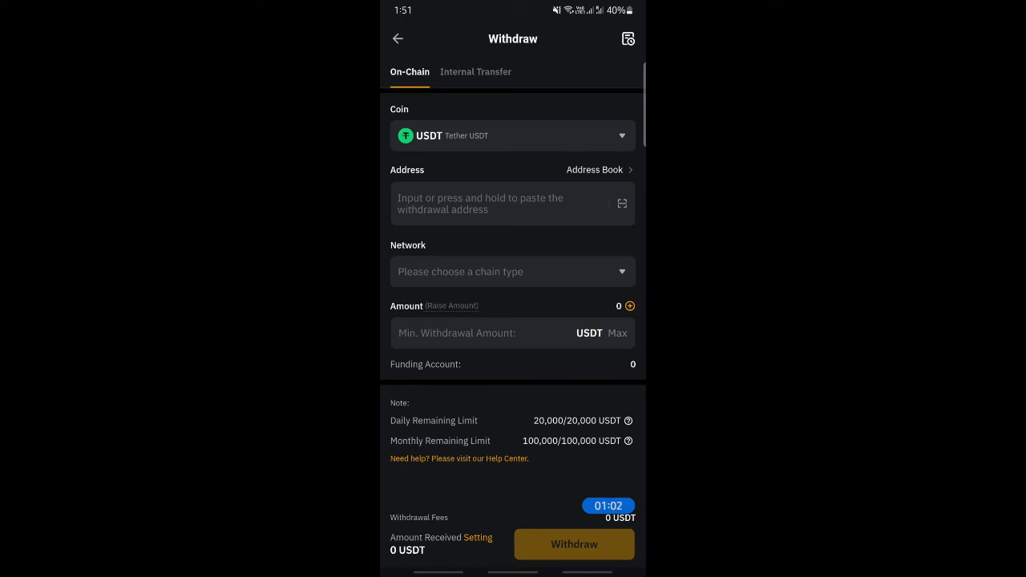
scroll("up", 3)
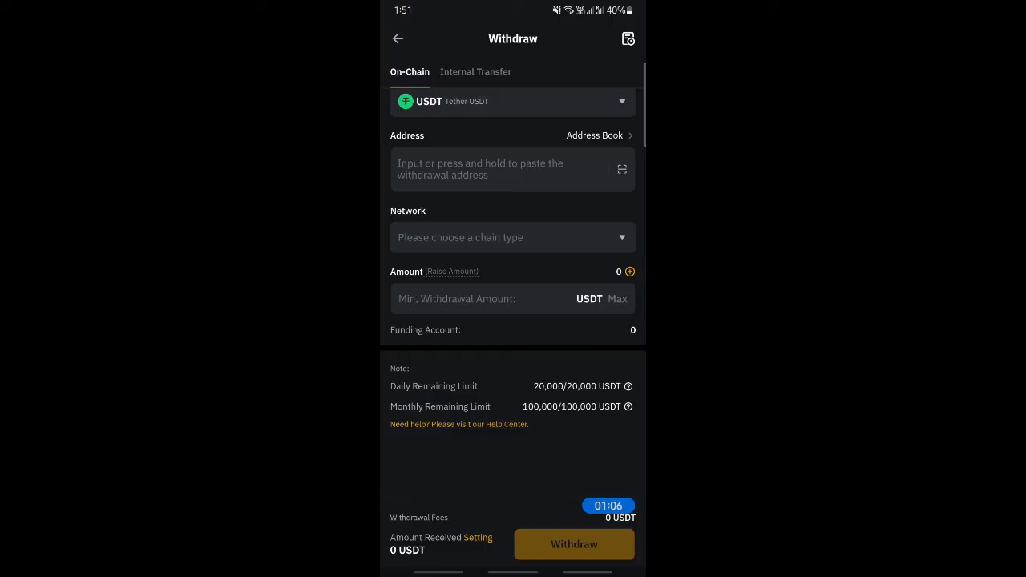